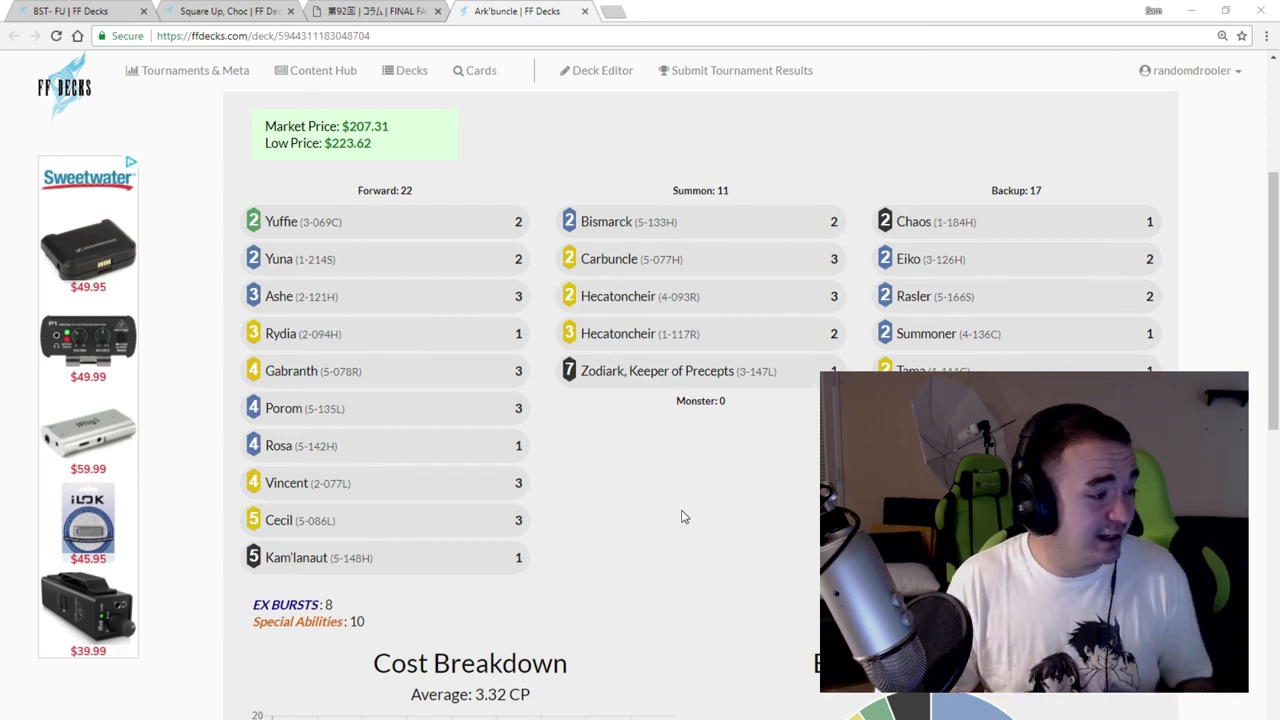
pyautogui.moveTo(278, 260)
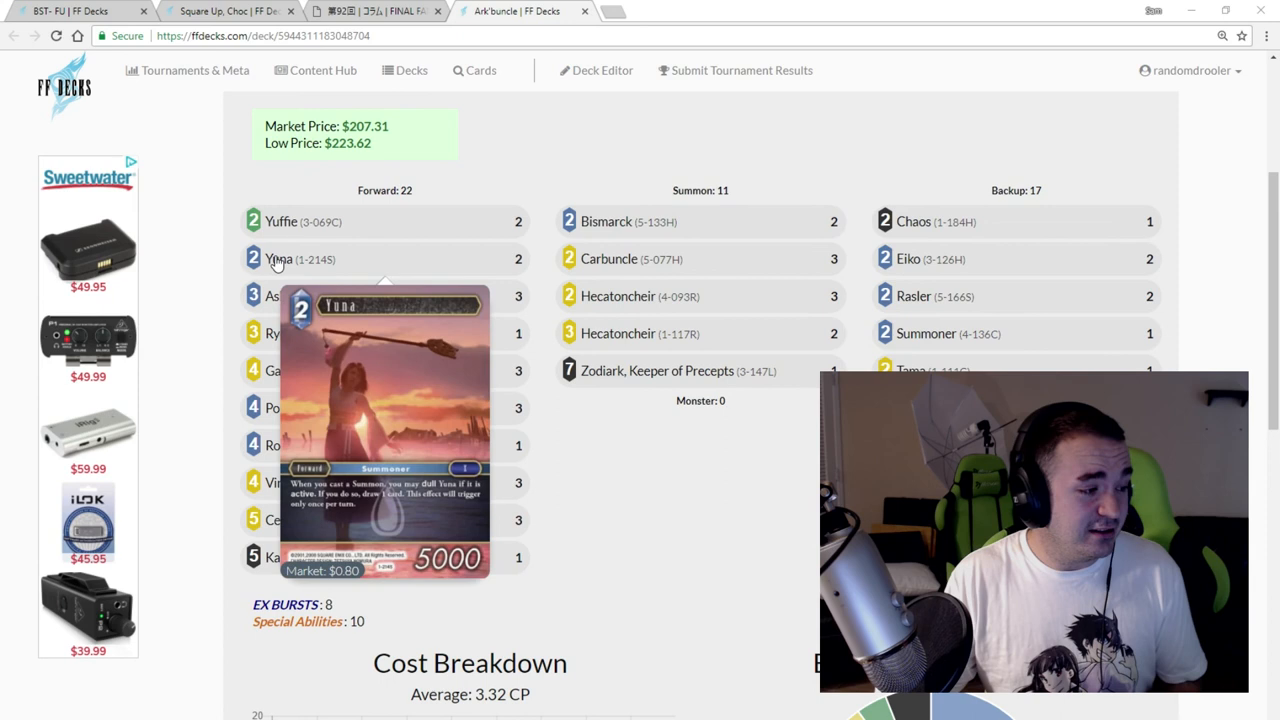
pyautogui.moveTo(610, 270)
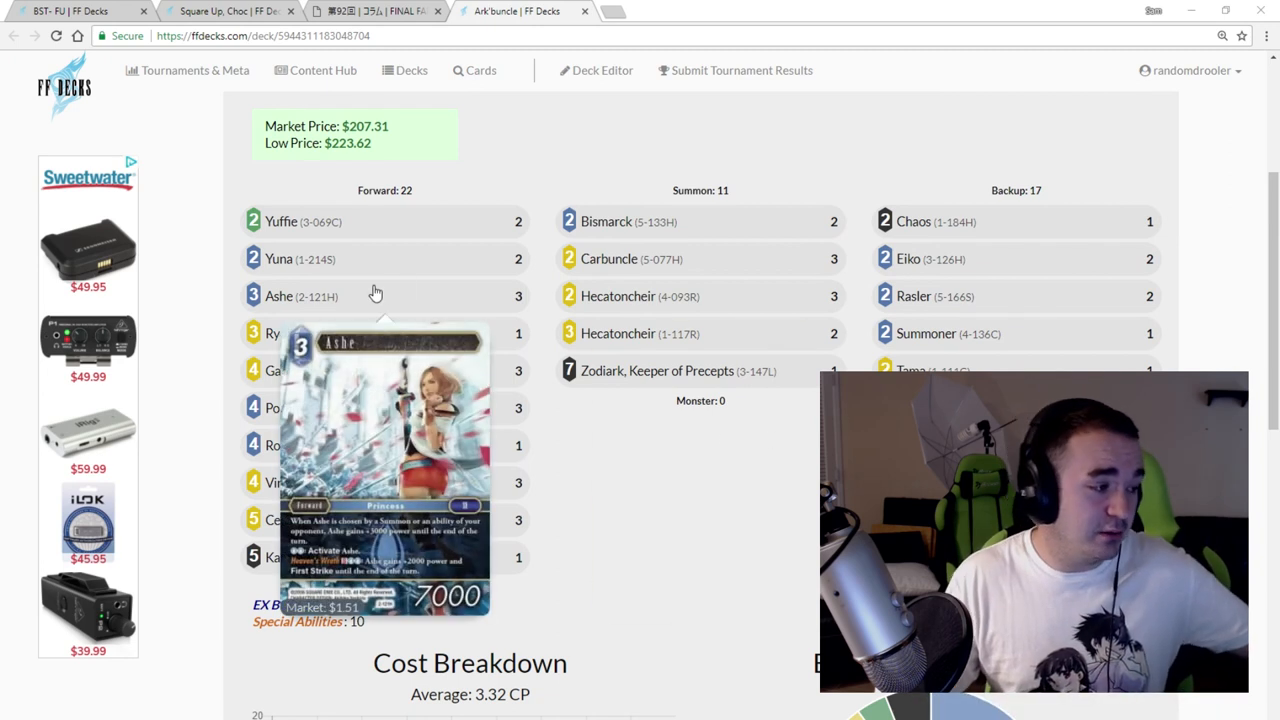
pyautogui.moveTo(608, 280)
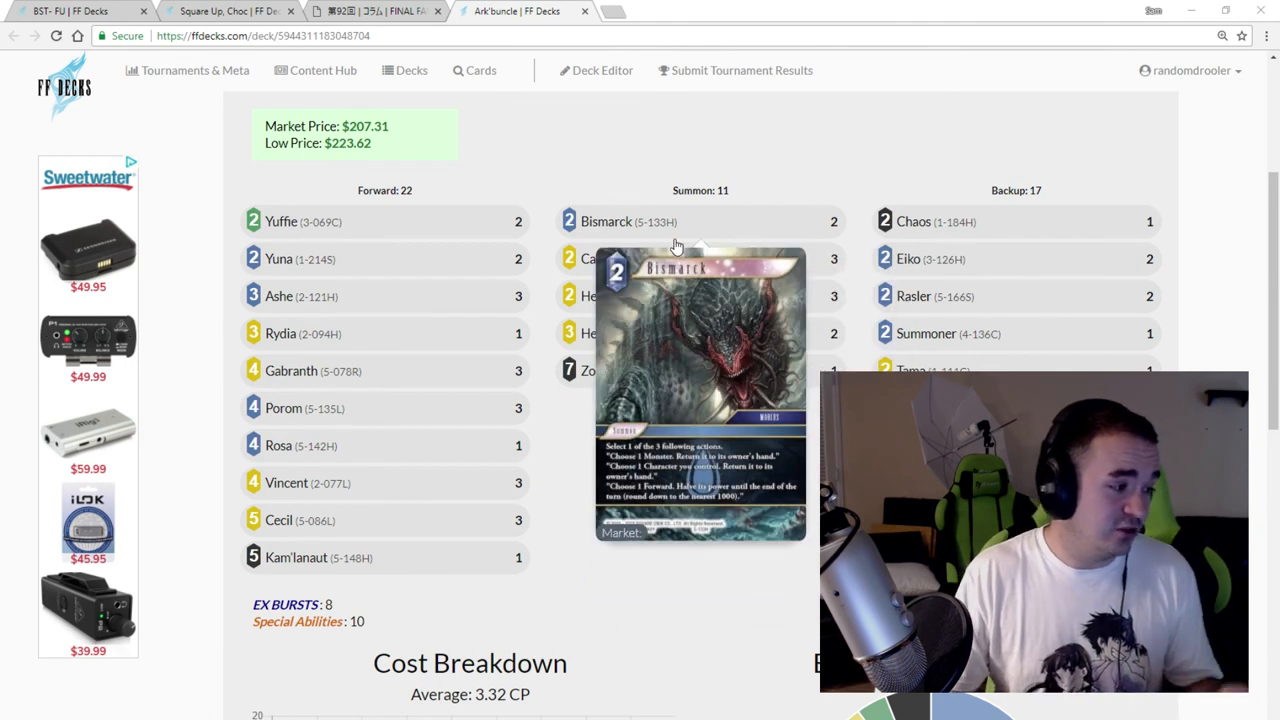
pyautogui.moveTo(442, 394)
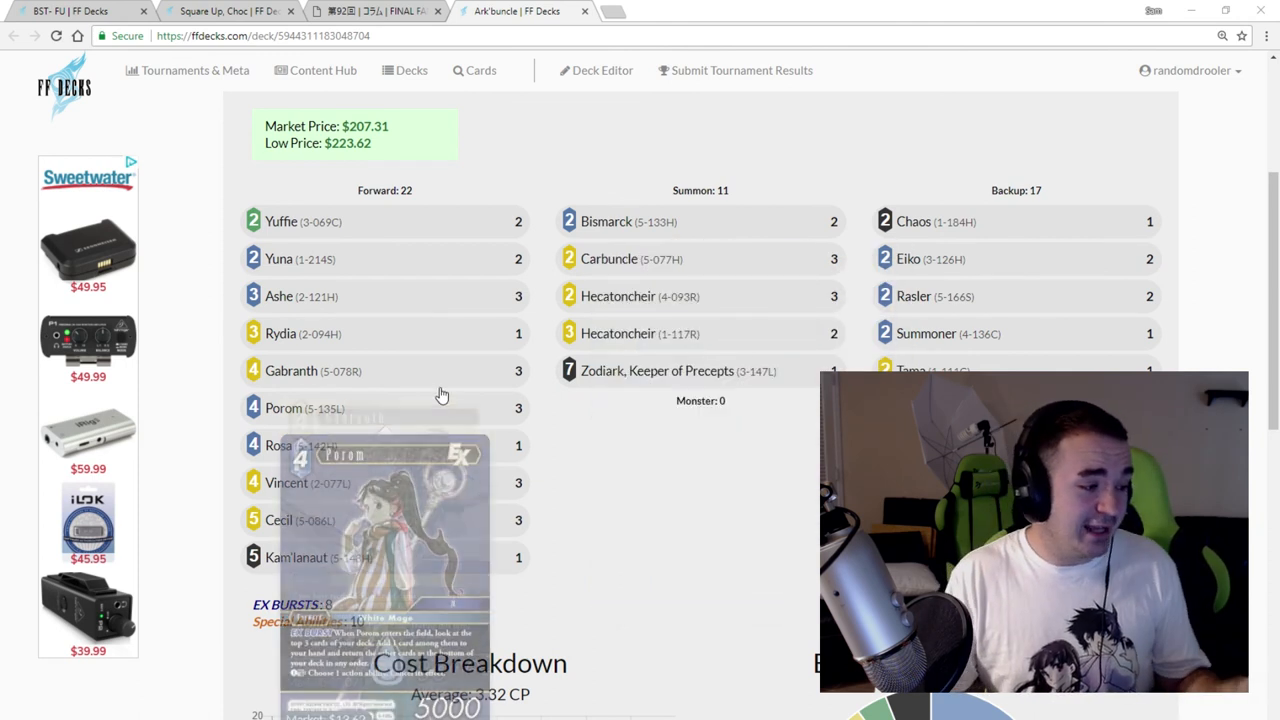
pyautogui.moveTo(624, 370)
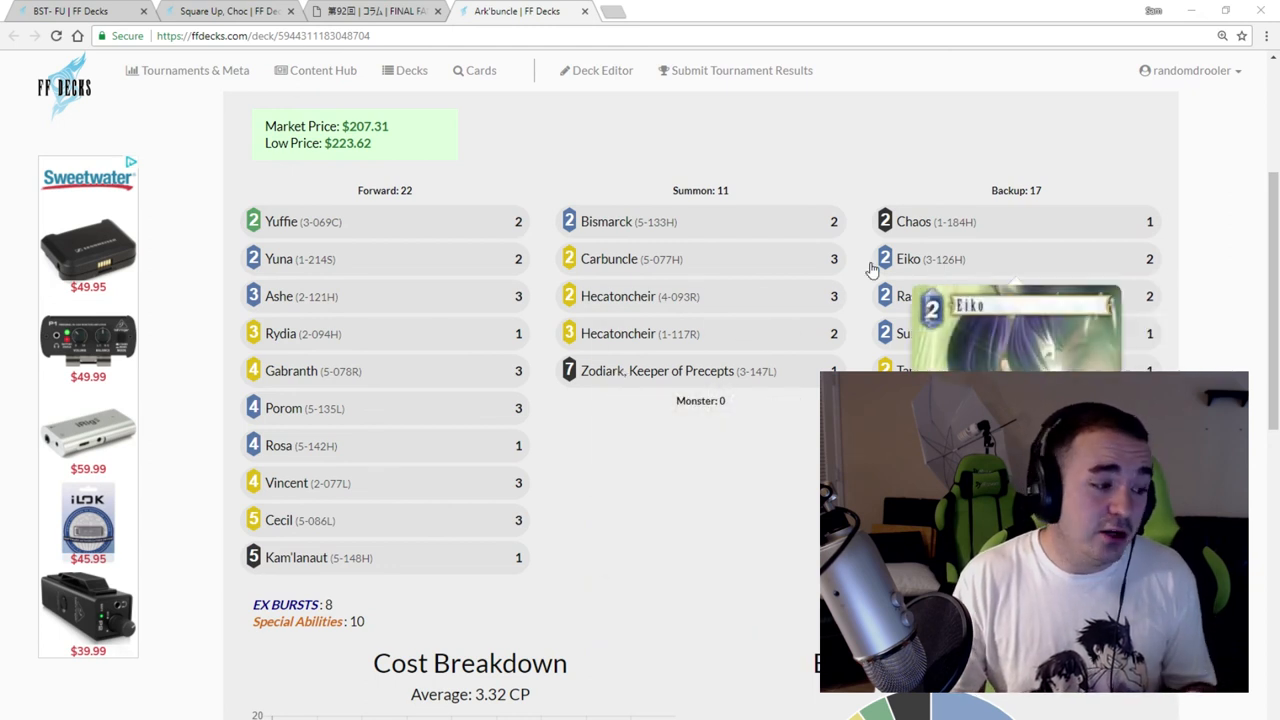
pyautogui.moveTo(598, 436)
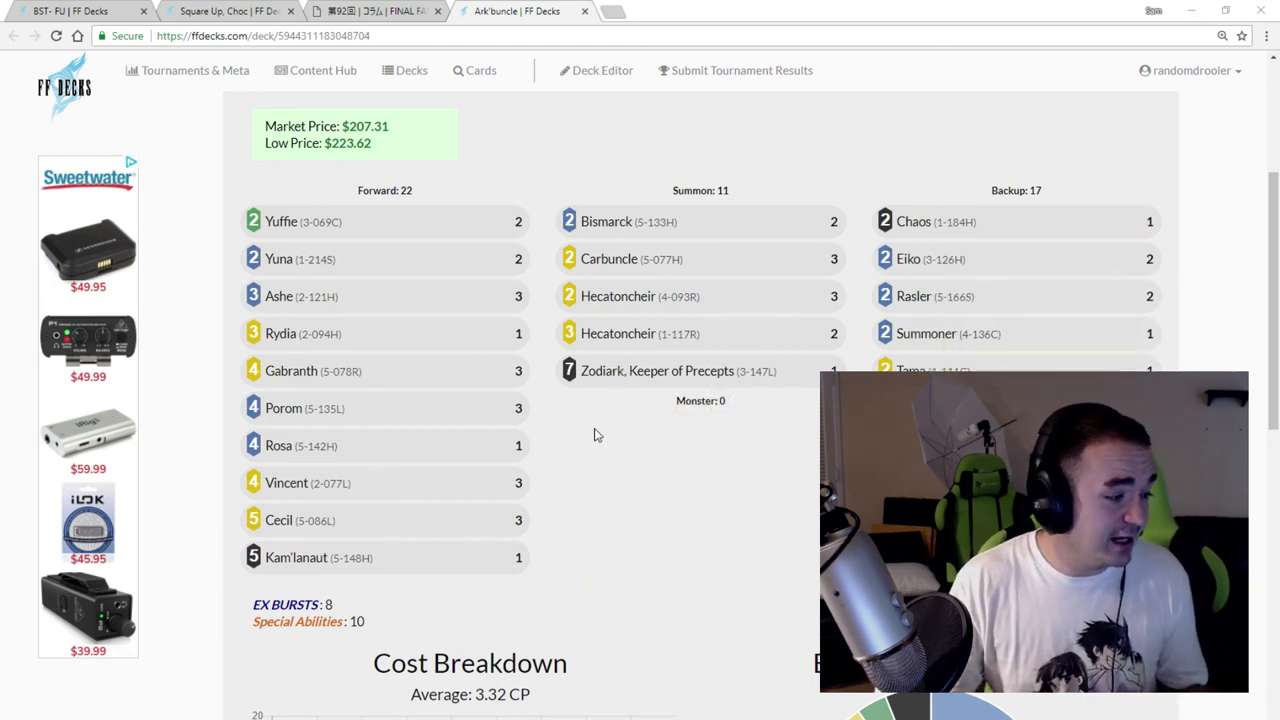
pyautogui.moveTo(632, 378)
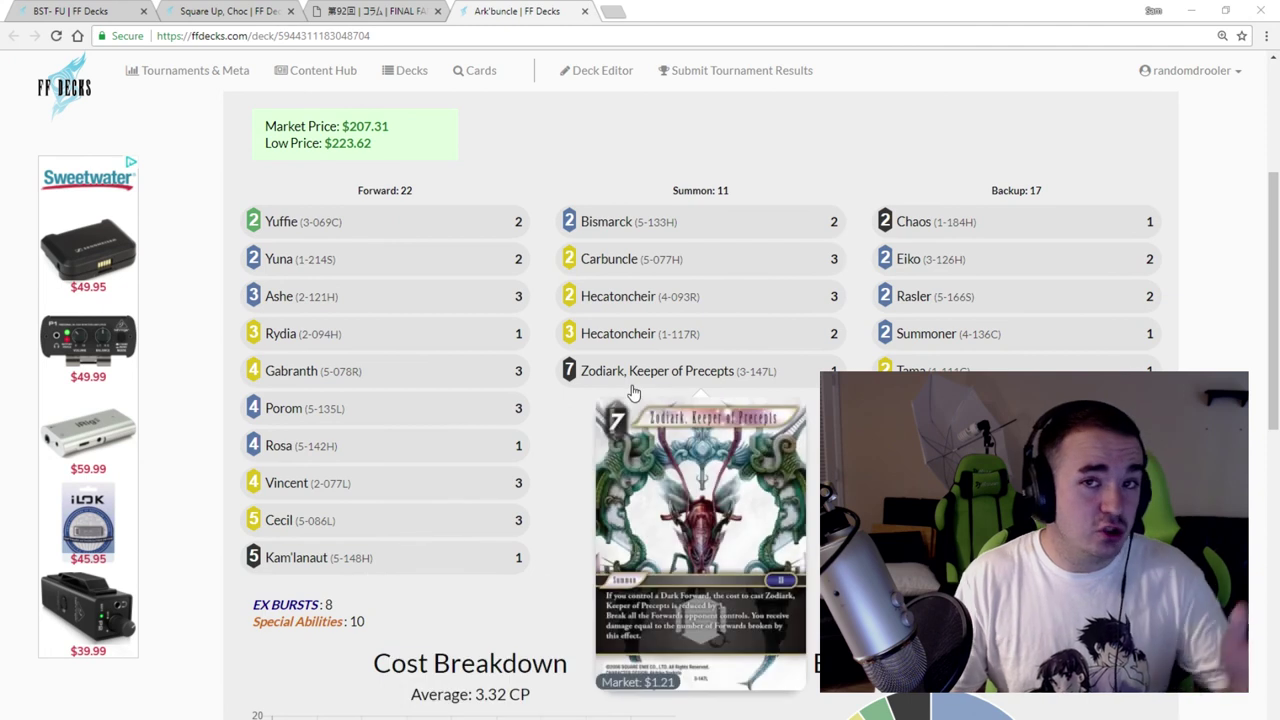
pyautogui.moveTo(944, 220)
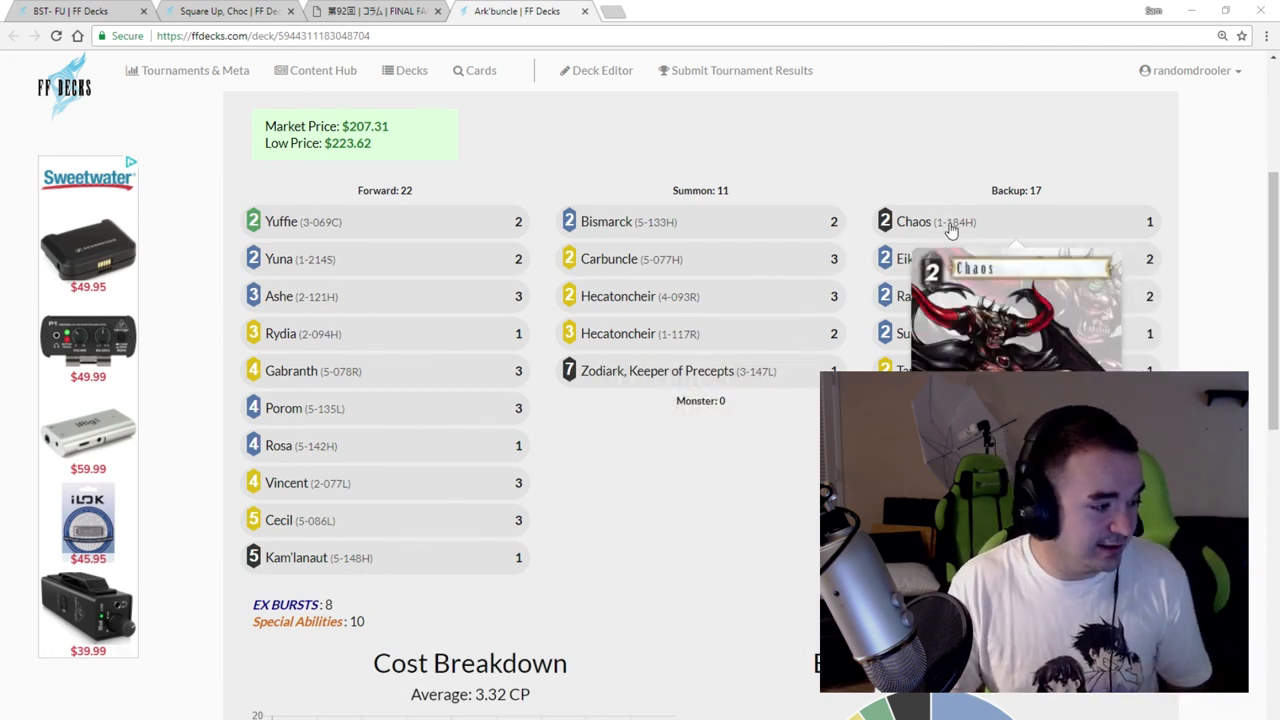
pyautogui.moveTo(432, 524)
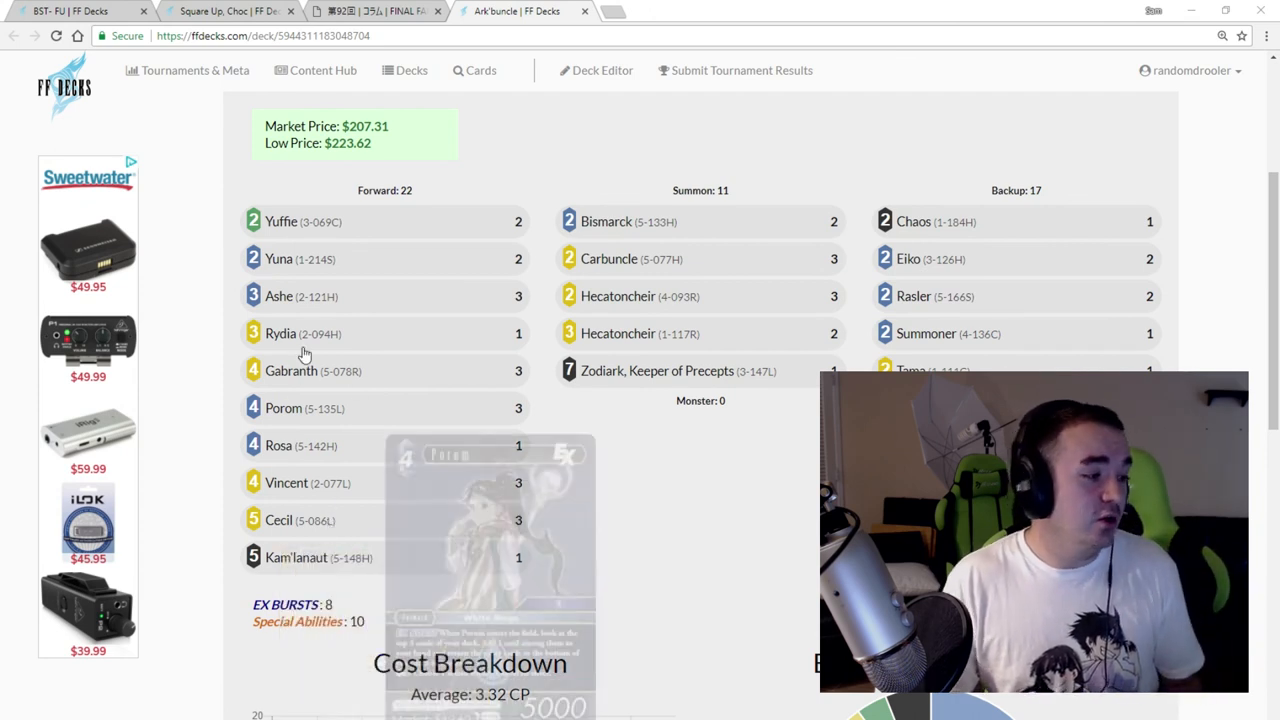
pyautogui.moveTo(304, 532)
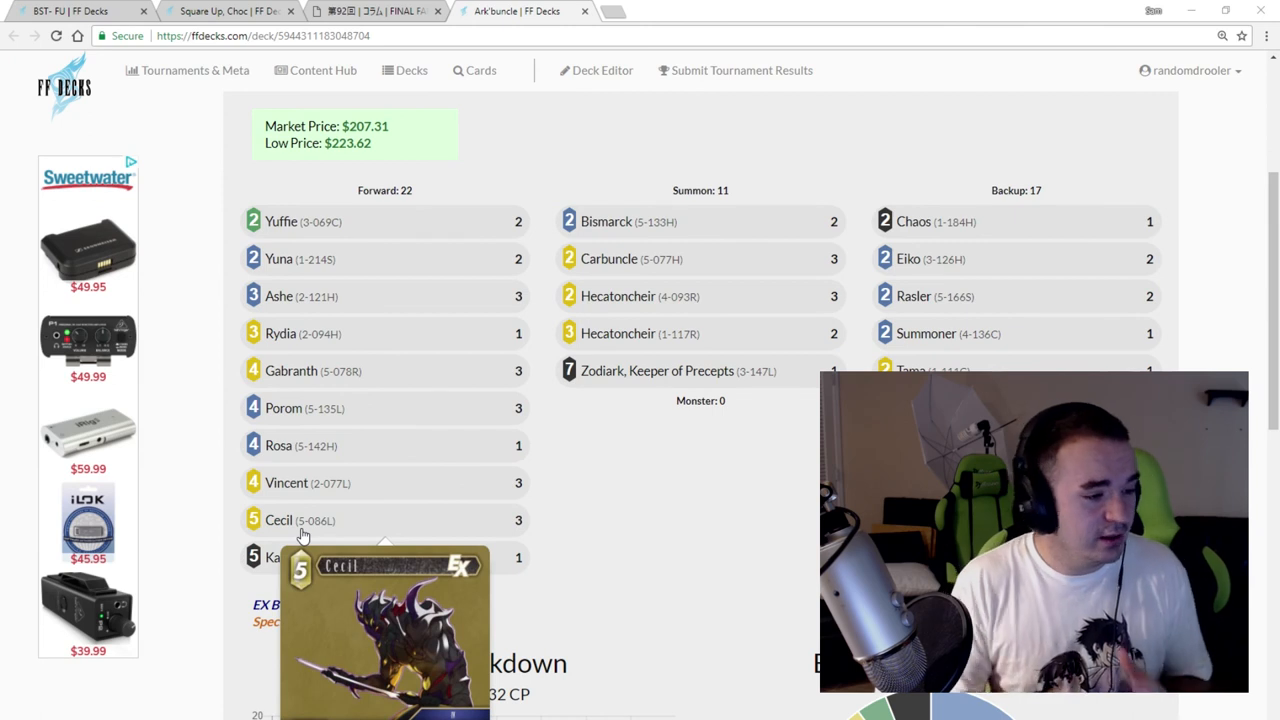
pyautogui.moveTo(636, 490)
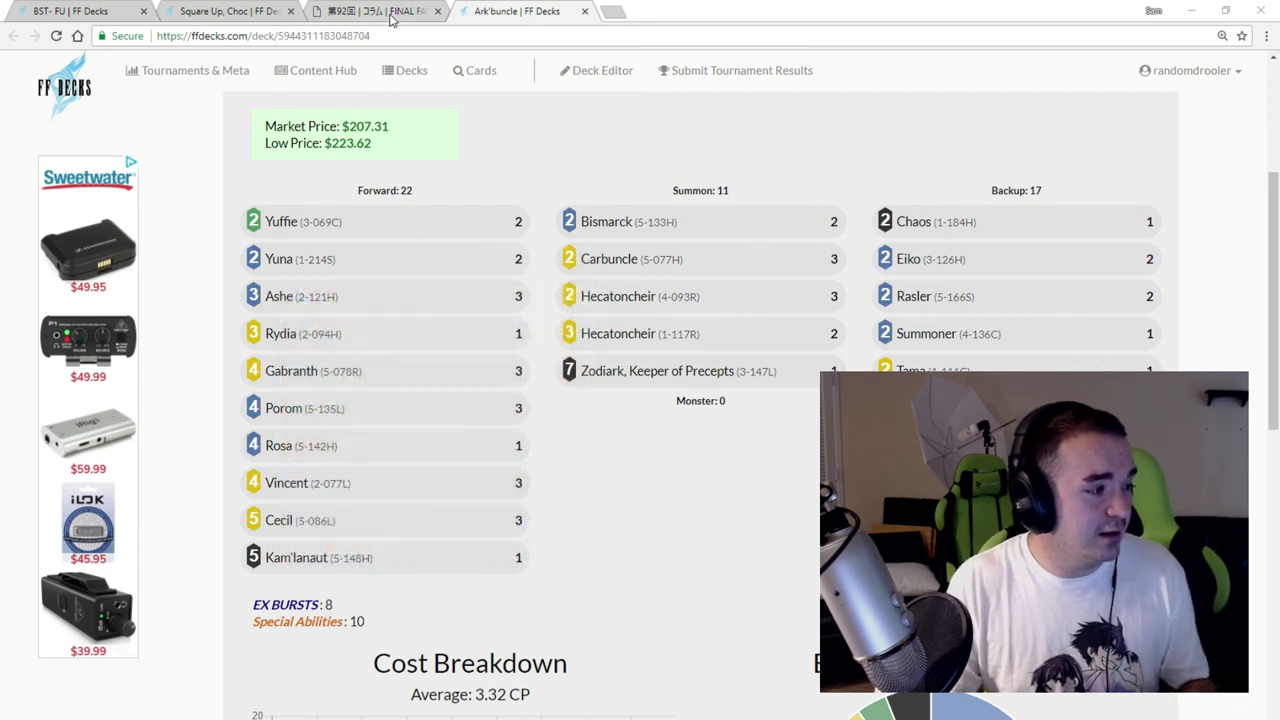
# - View the Square Enix Shop Japanese TOP8 column, then the Palom and Porom deck page
pyautogui.click(380, 12)
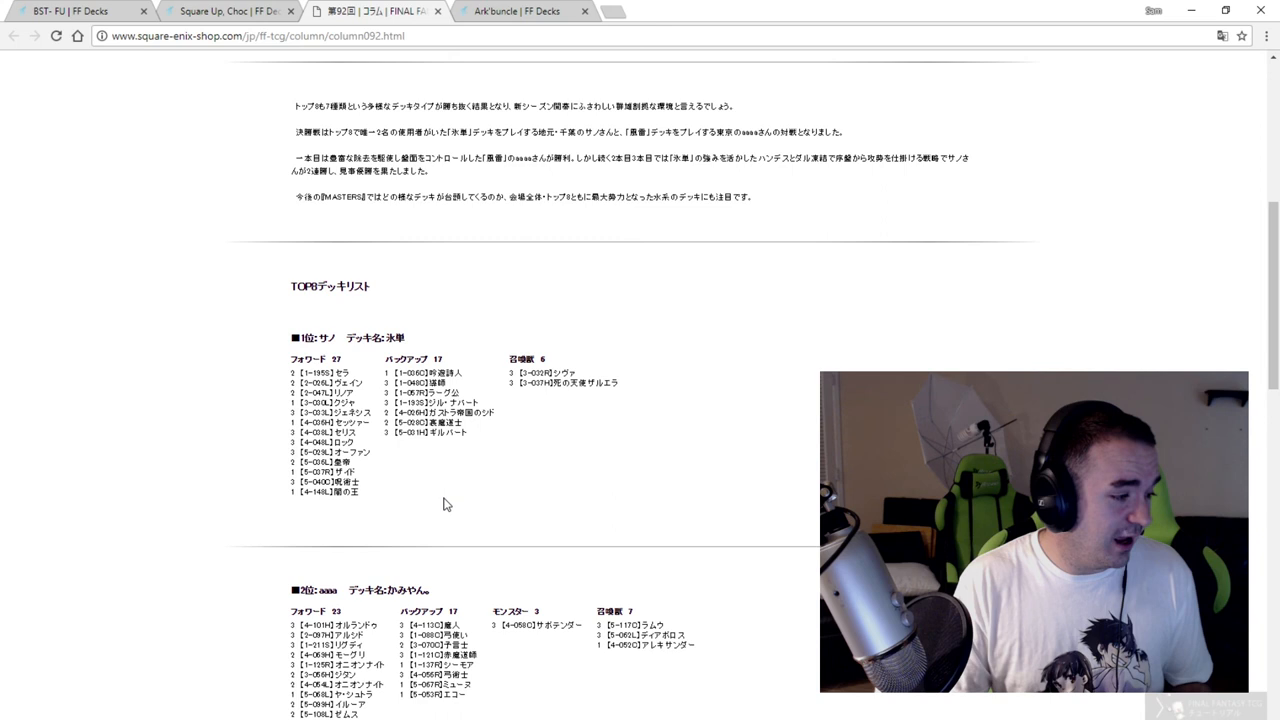
pyautogui.moveTo(344, 480)
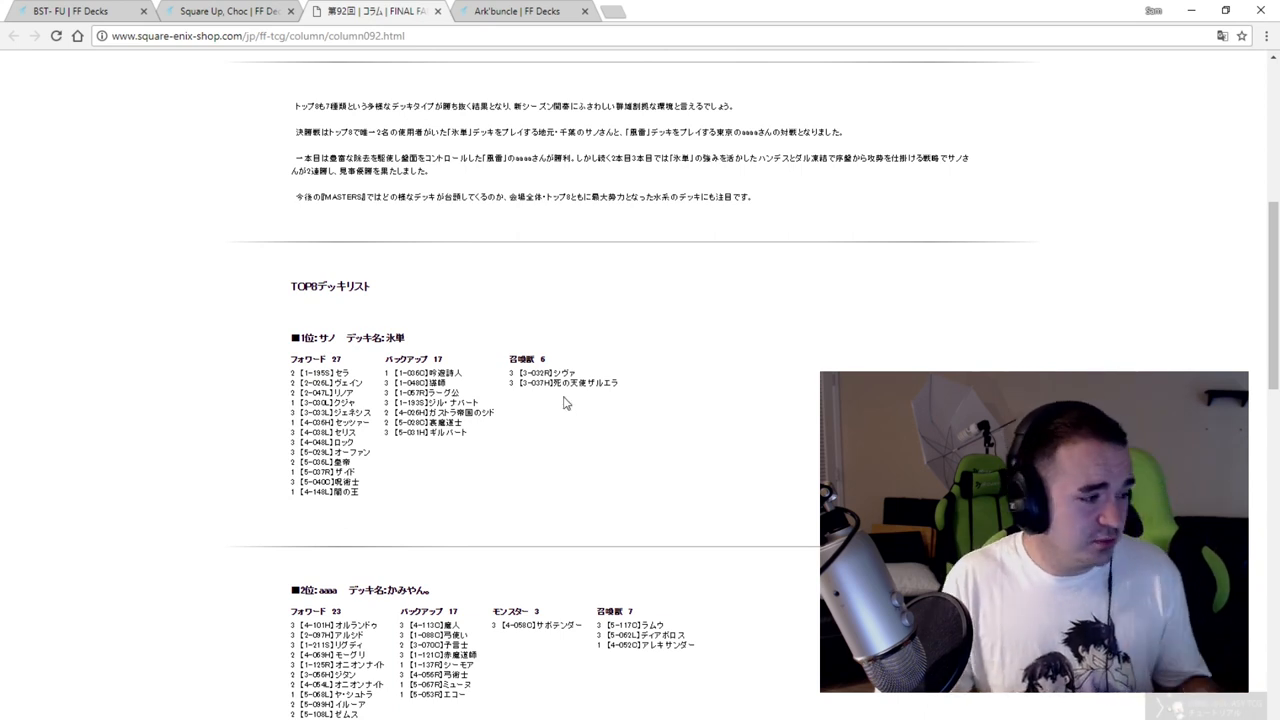
pyautogui.moveTo(628, 426)
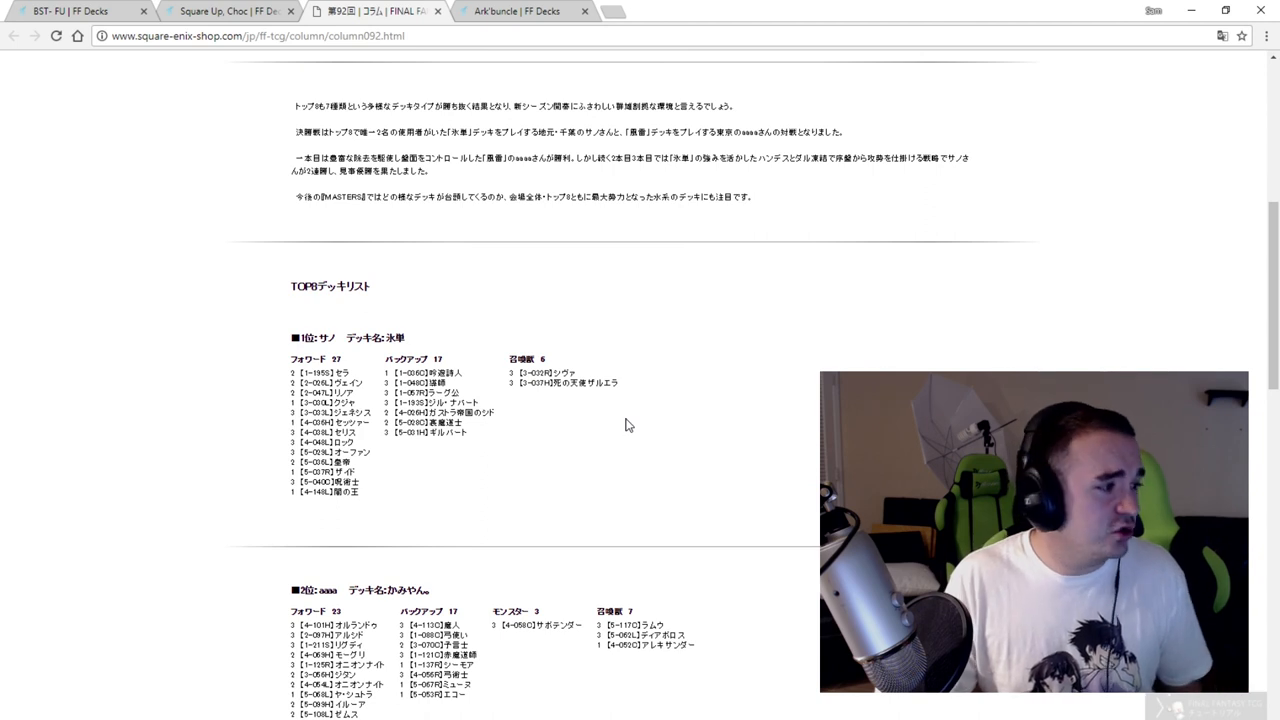
pyautogui.moveTo(140, 112)
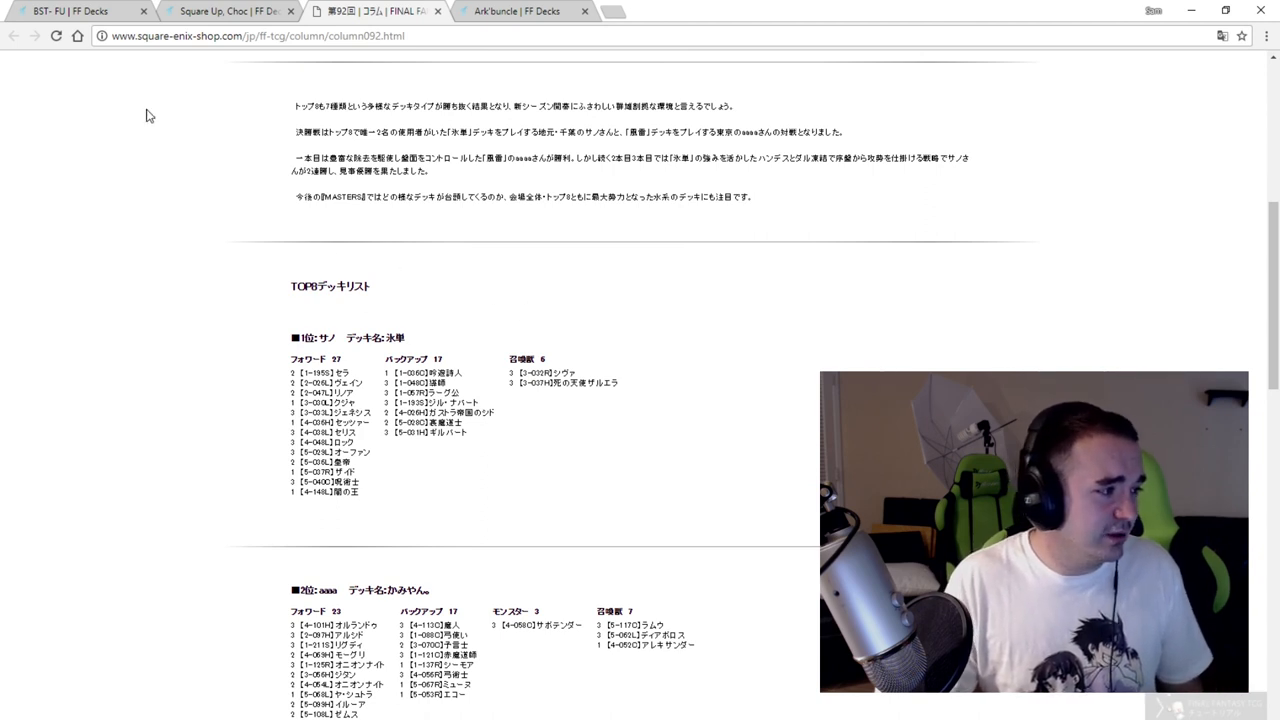
pyautogui.click(530, 14)
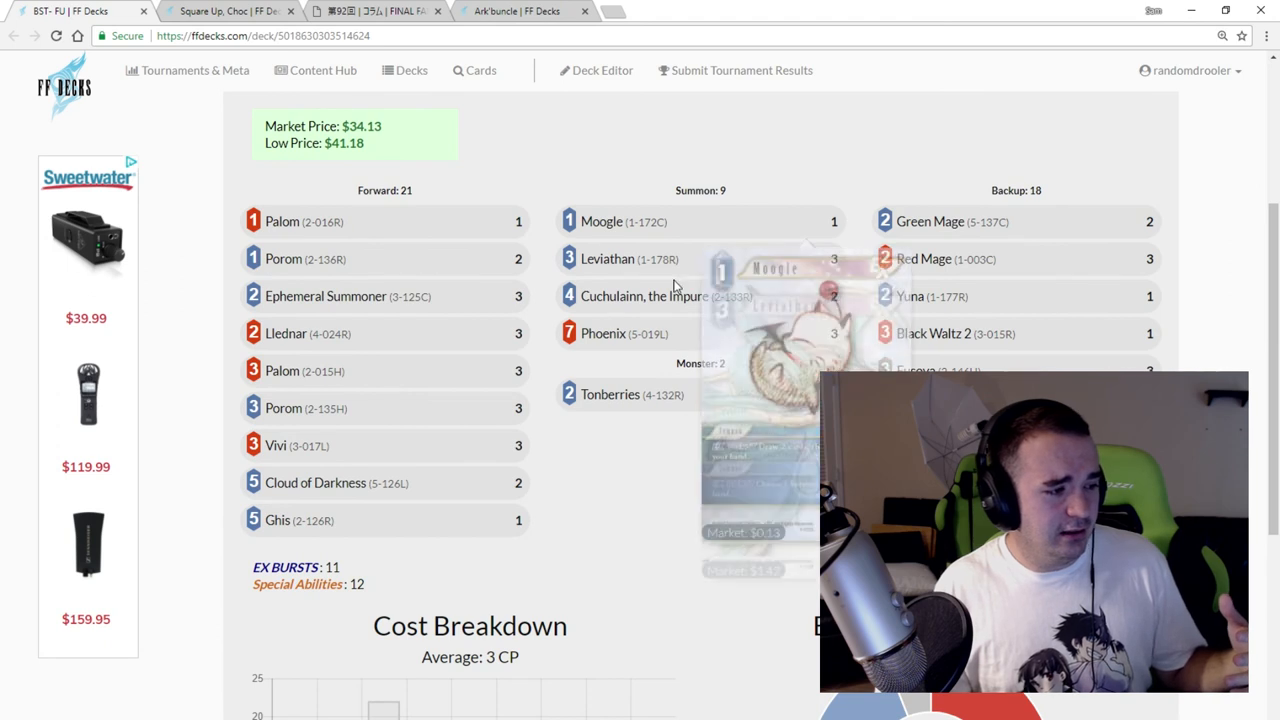
pyautogui.moveTo(722, 540)
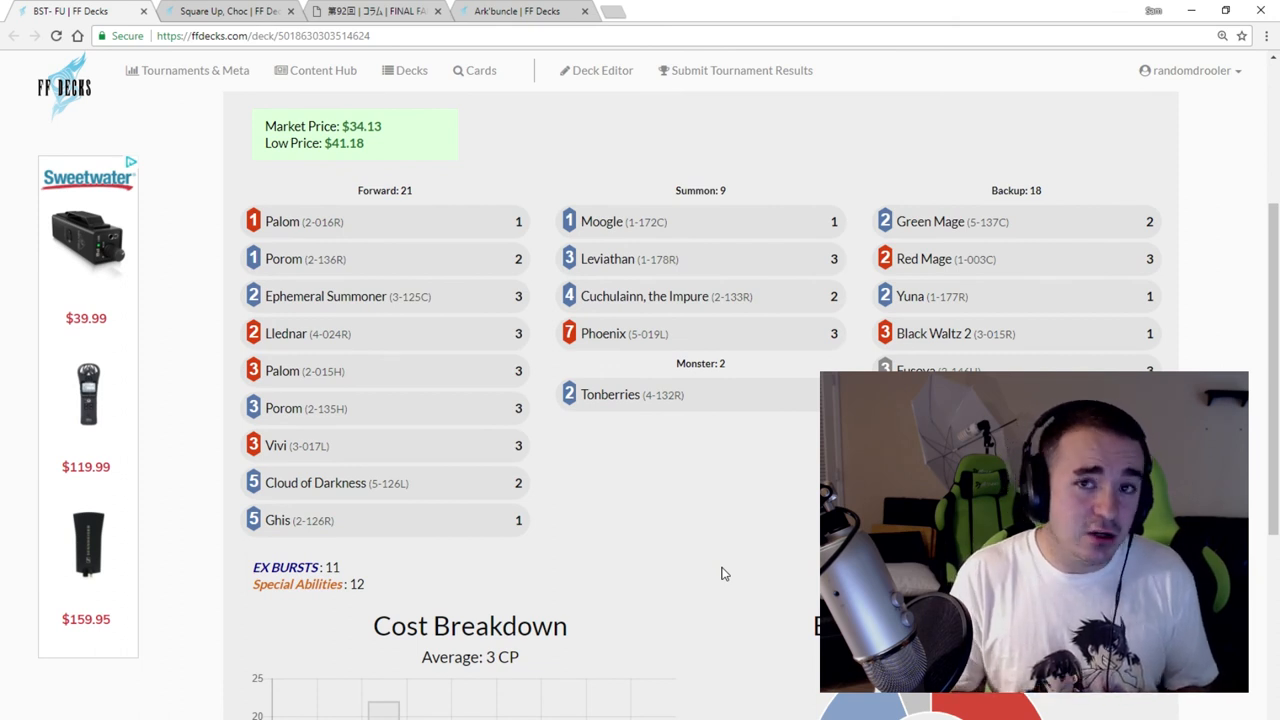
pyautogui.moveTo(572, 568)
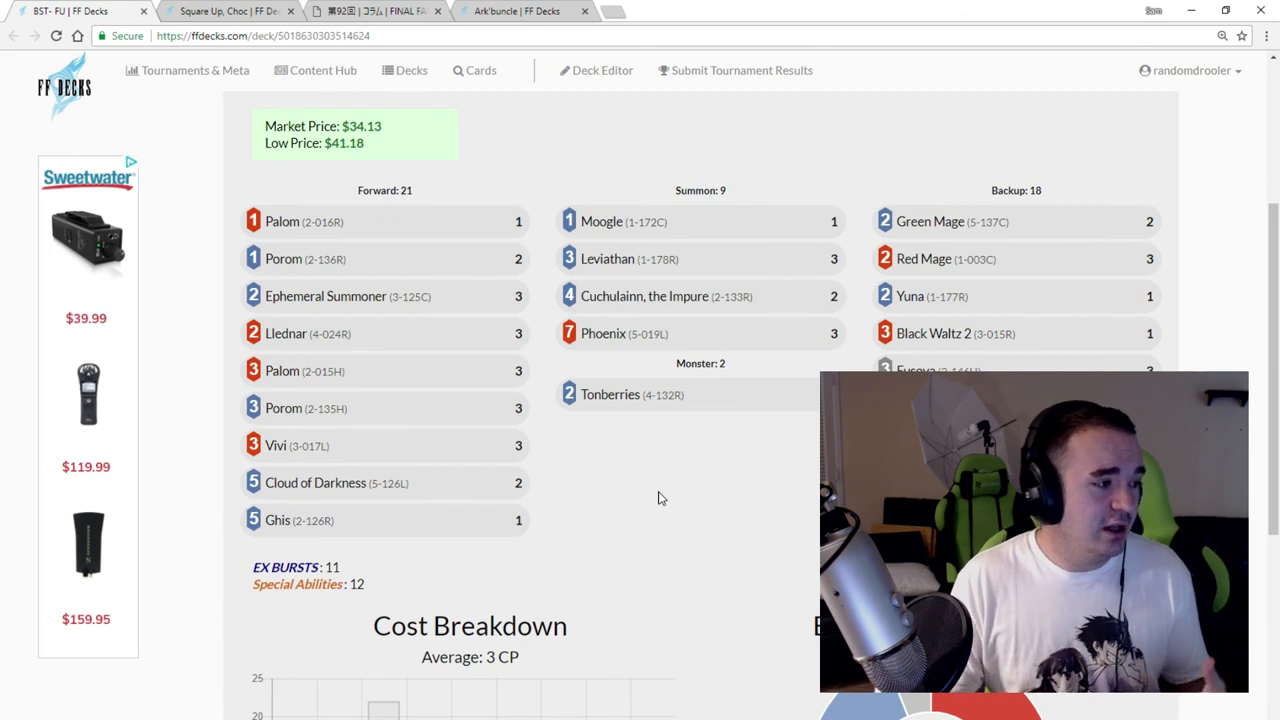
pyautogui.moveTo(416, 184)
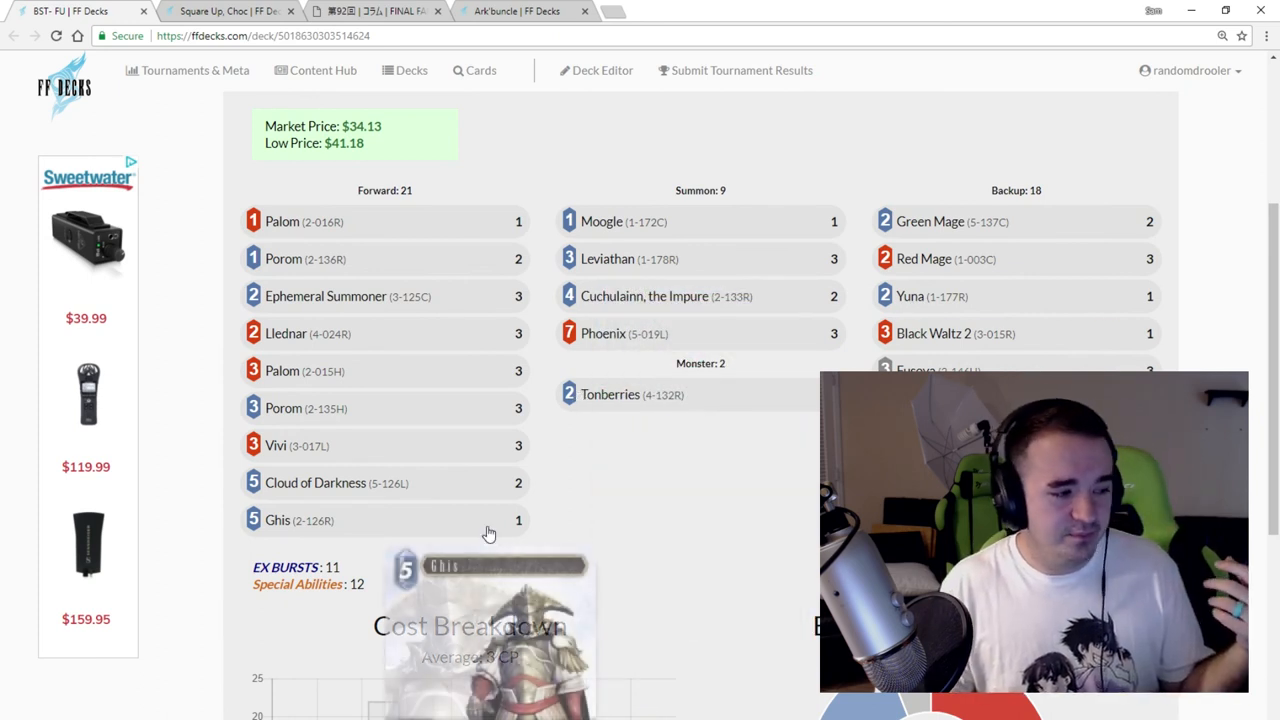
pyautogui.moveTo(744, 296)
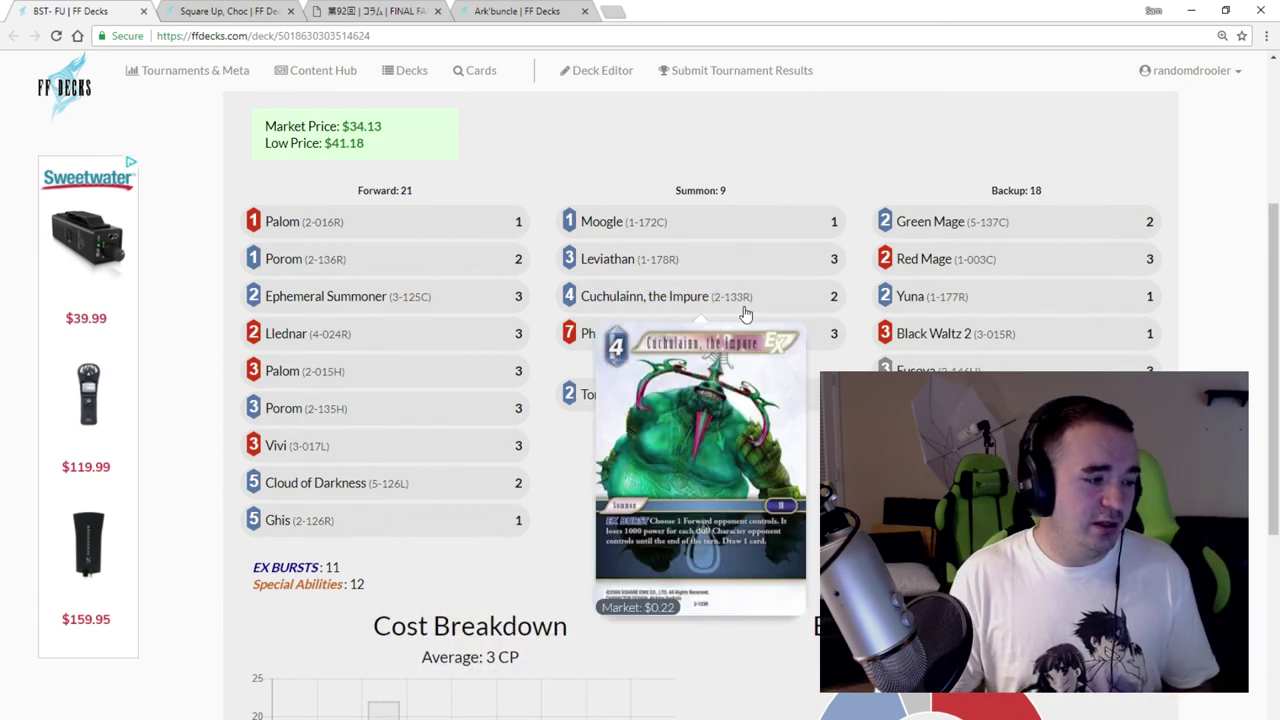
pyautogui.moveTo(732, 412)
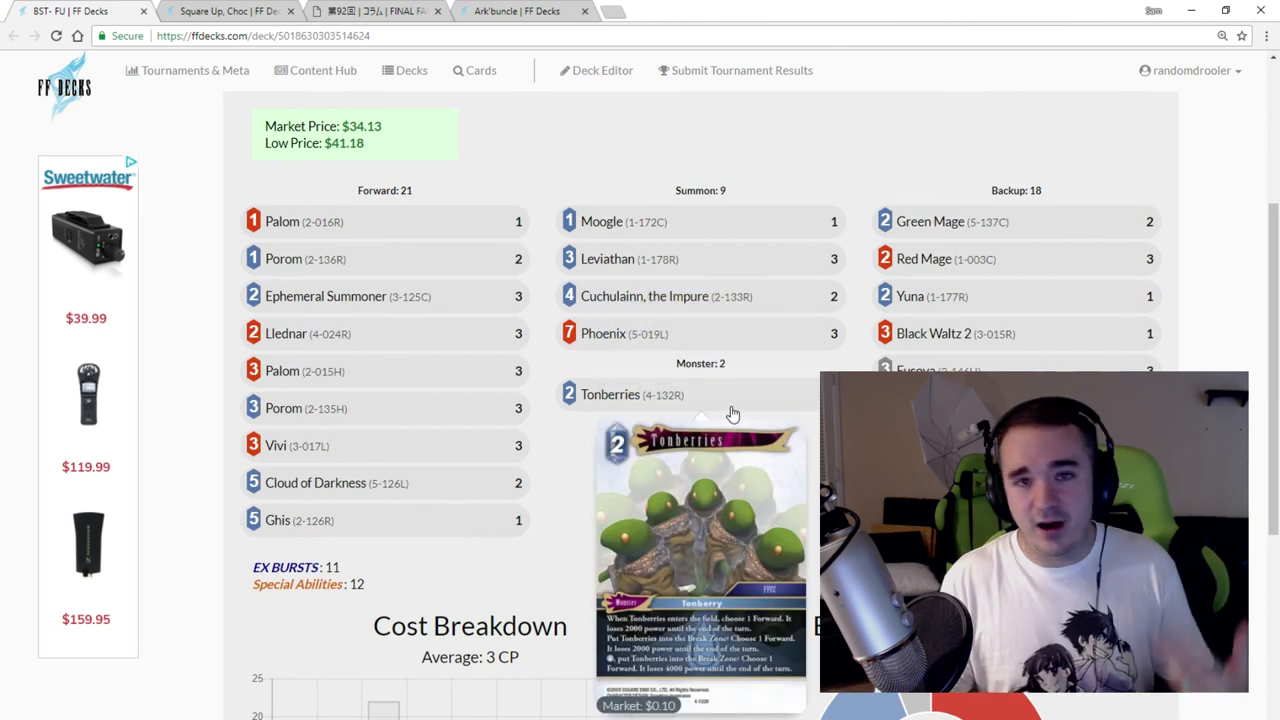
pyautogui.moveTo(424, 108)
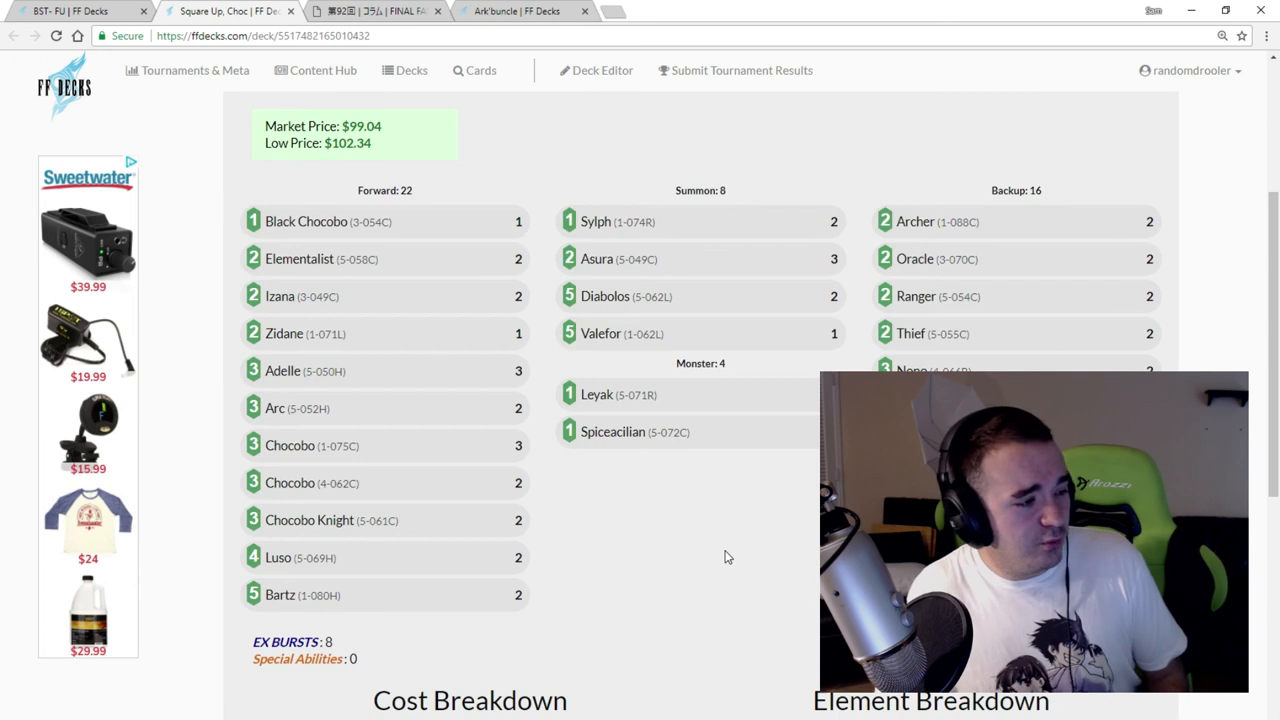
pyautogui.moveTo(730, 516)
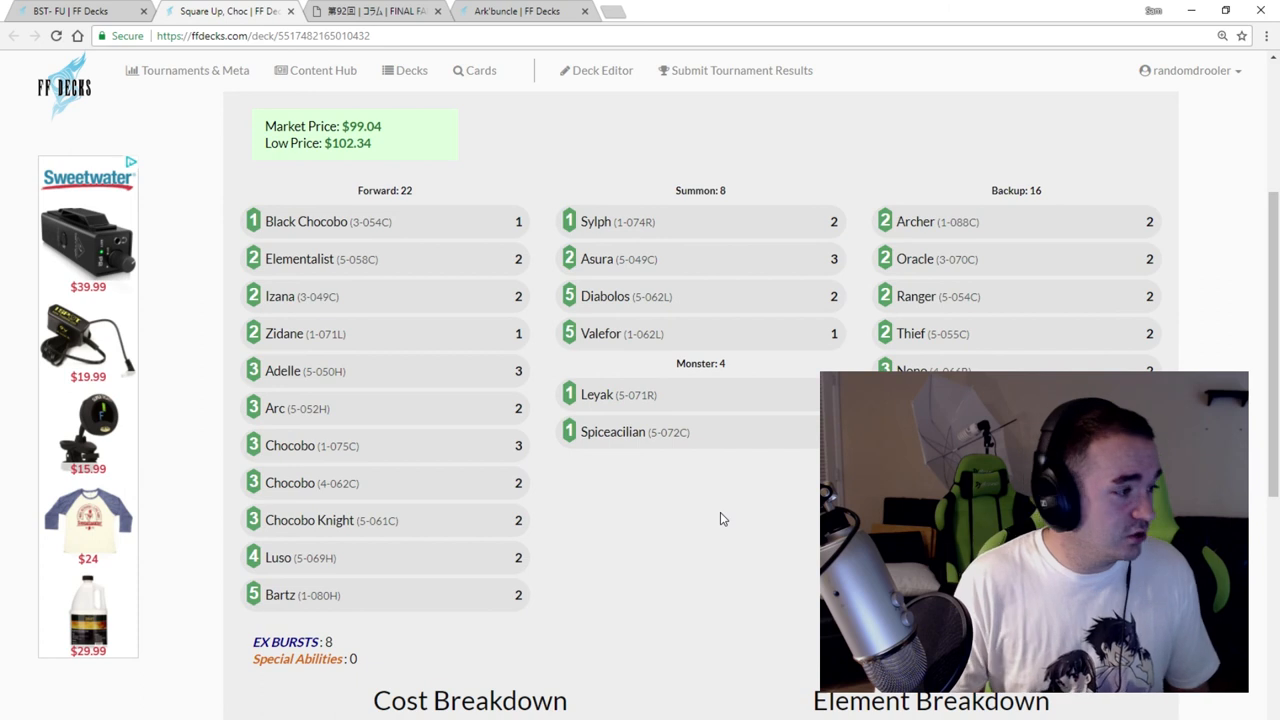
pyautogui.moveTo(726, 492)
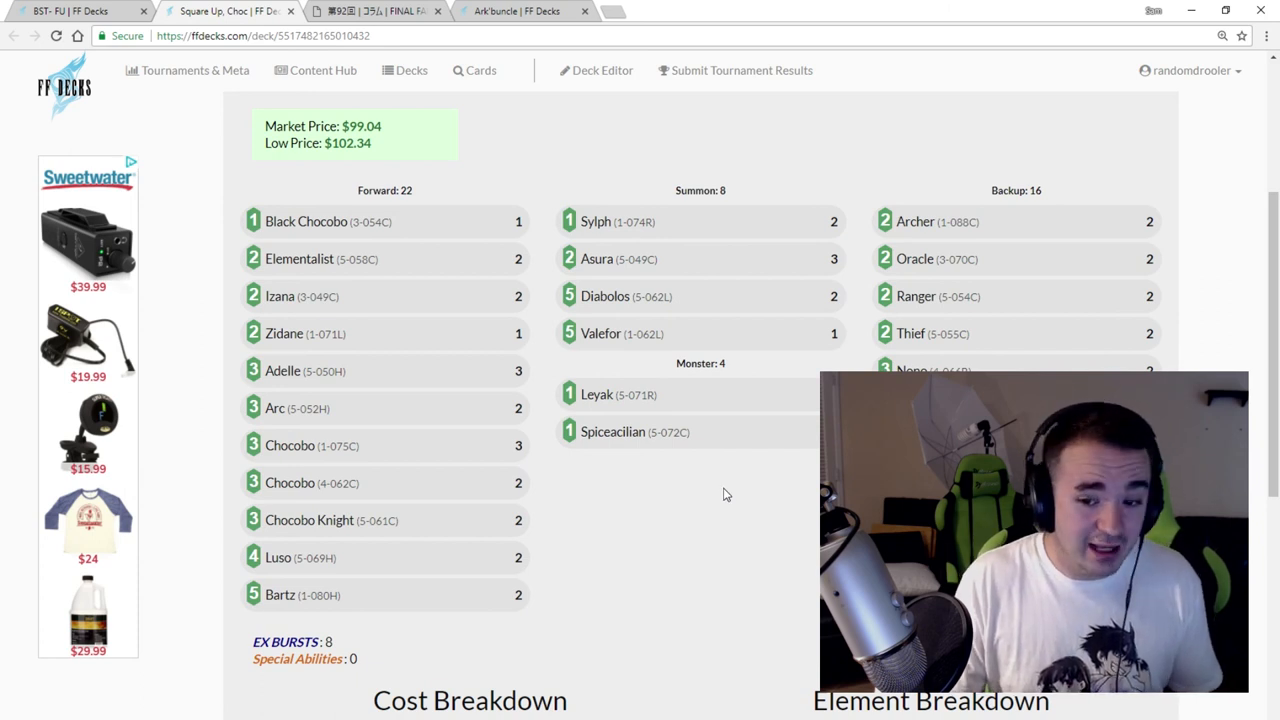